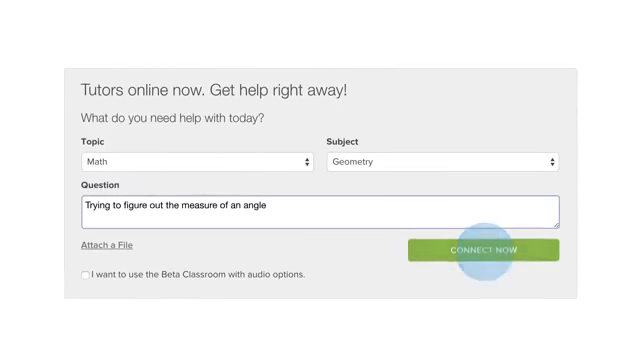
Step: Submit the geometry angle question via Connect Now, opening a chat with tutor Chris
left_click(488, 250)
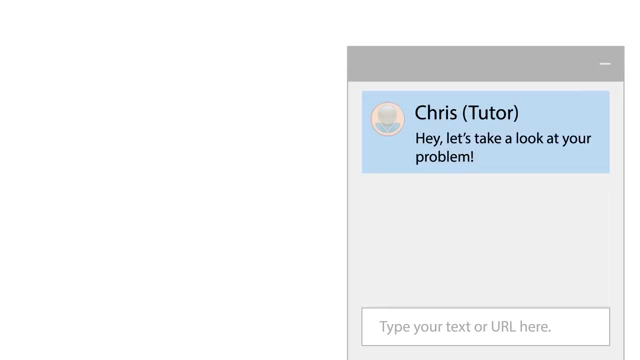